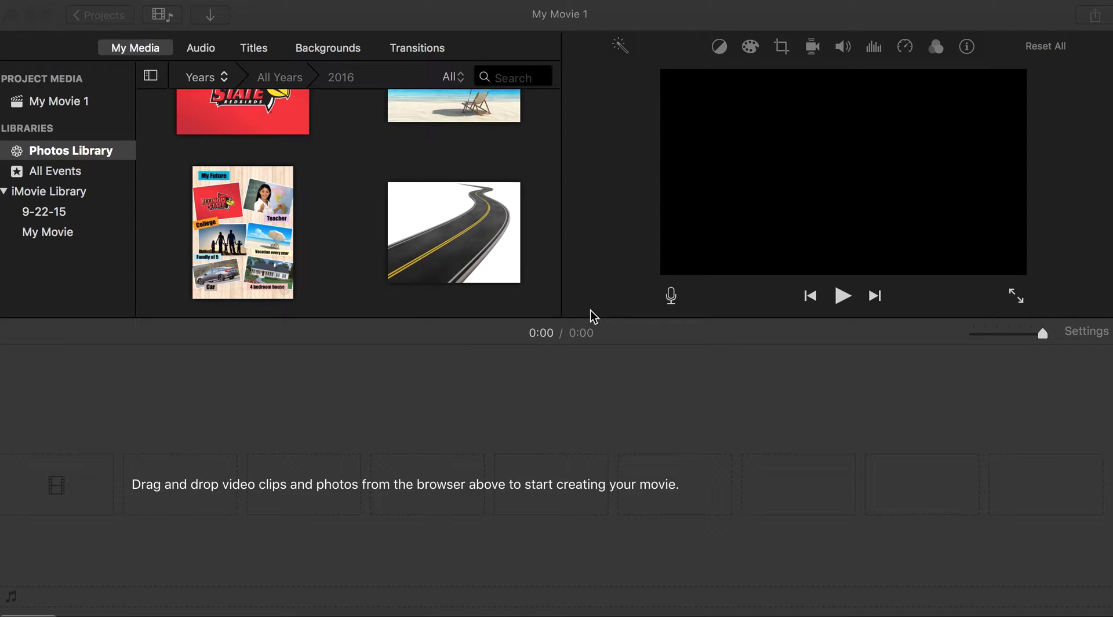
mouse_move(454, 144)
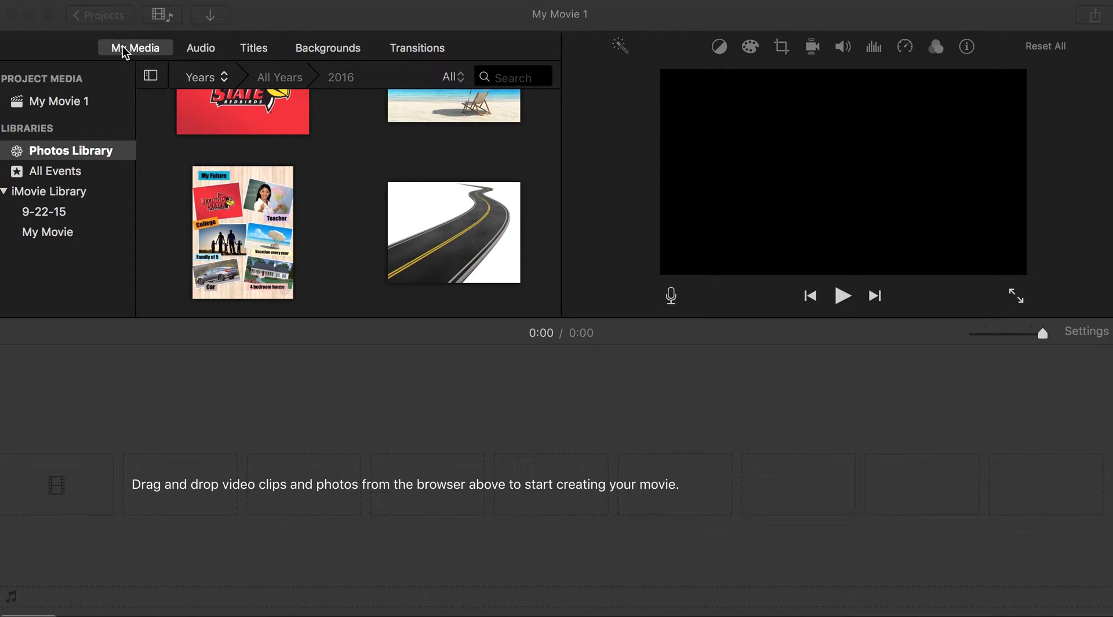
Browse the iMovie Library clips and Photos Library images, then switch the browser to audio sources
scroll(down, 3)
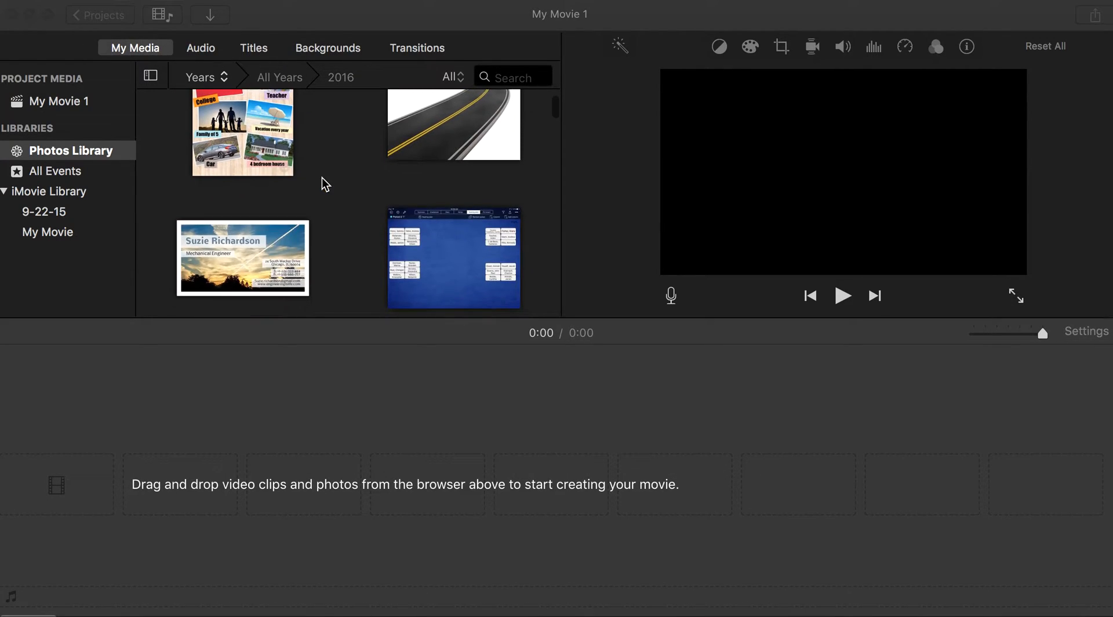
scroll(down, 3)
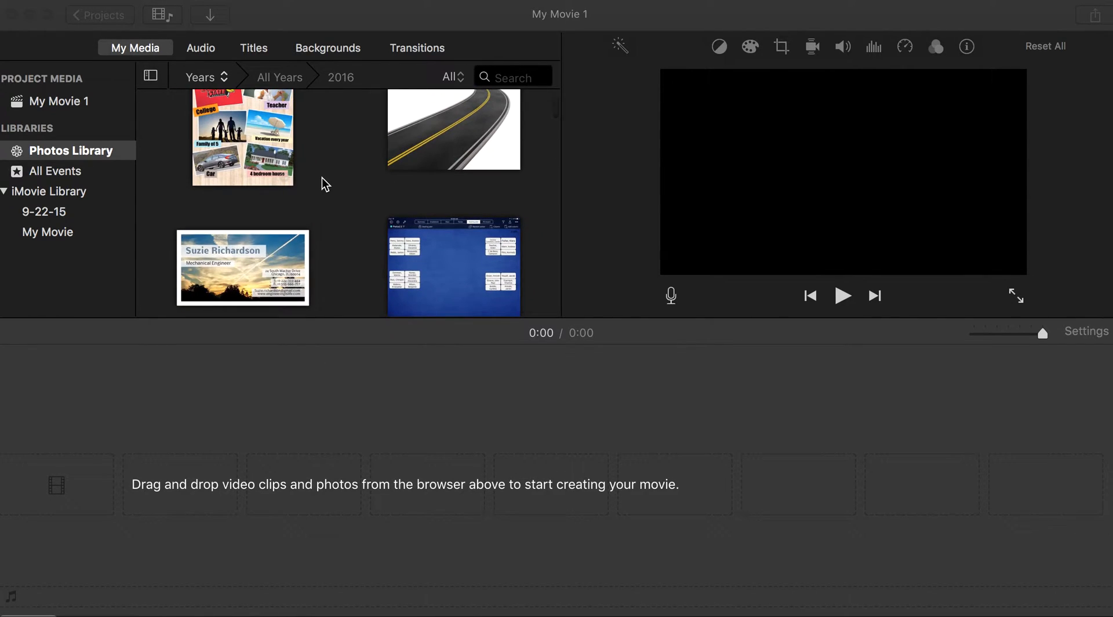
scroll(up, 3)
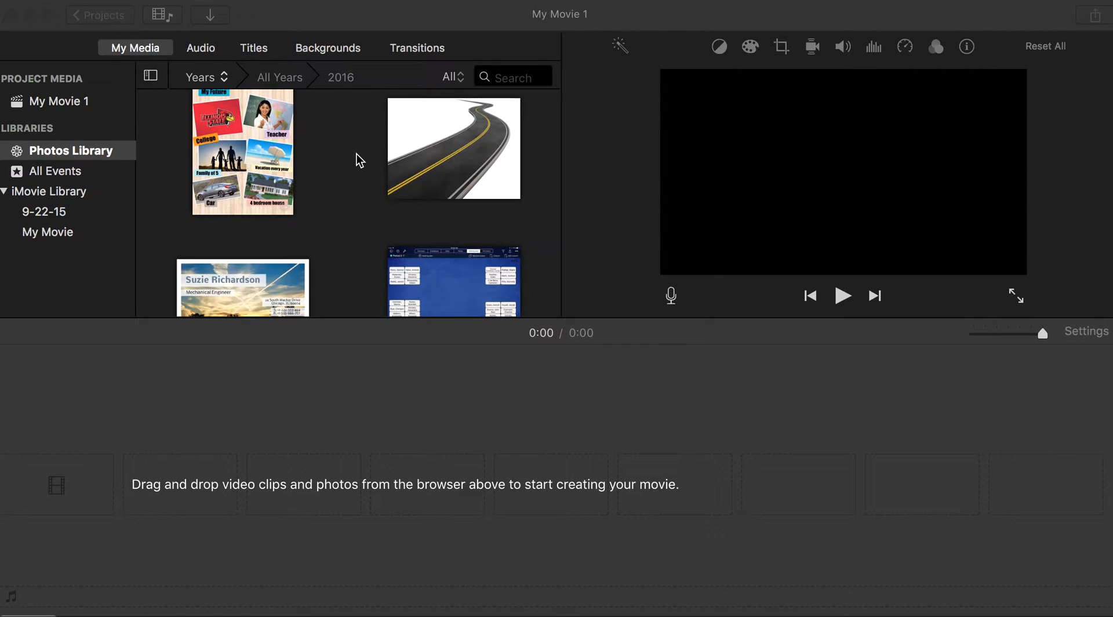
mouse_move(301, 211)
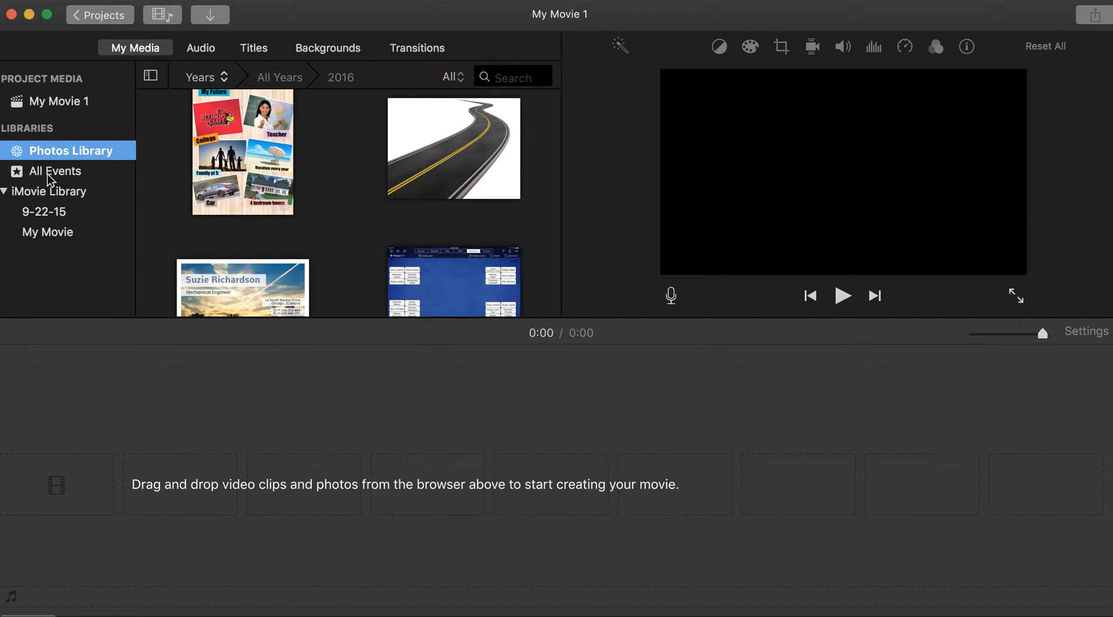
click(56, 171)
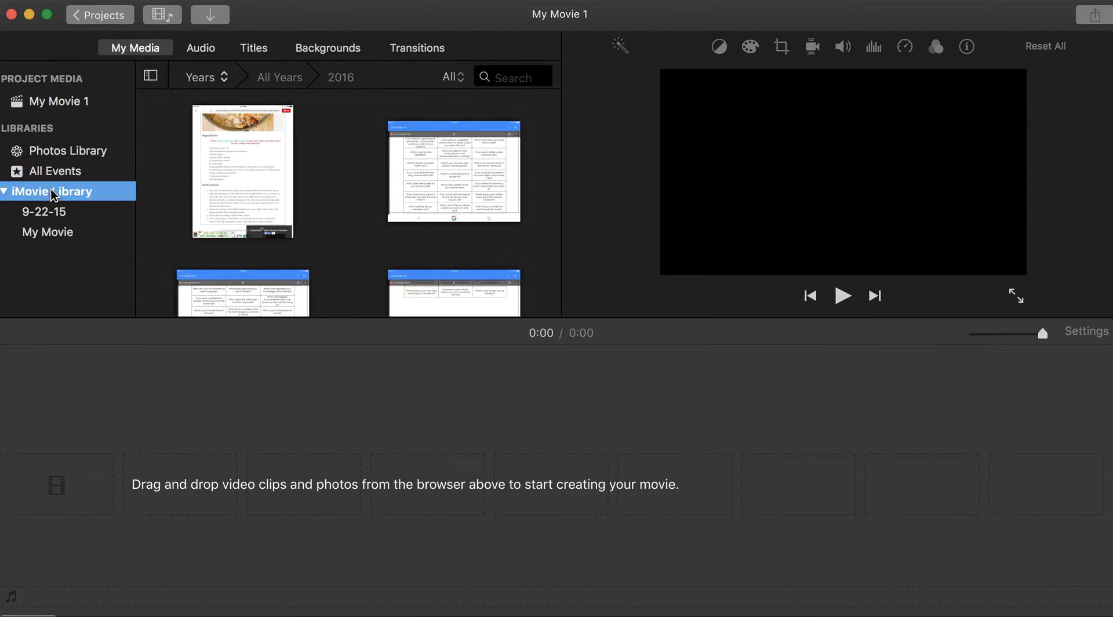
click(50, 191)
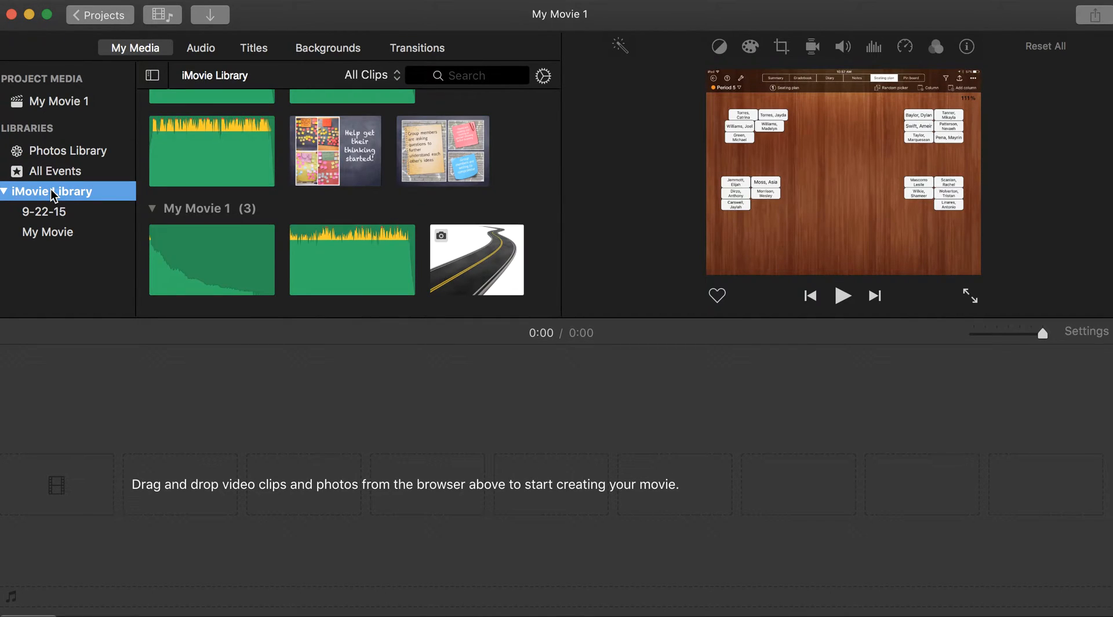
click(71, 150)
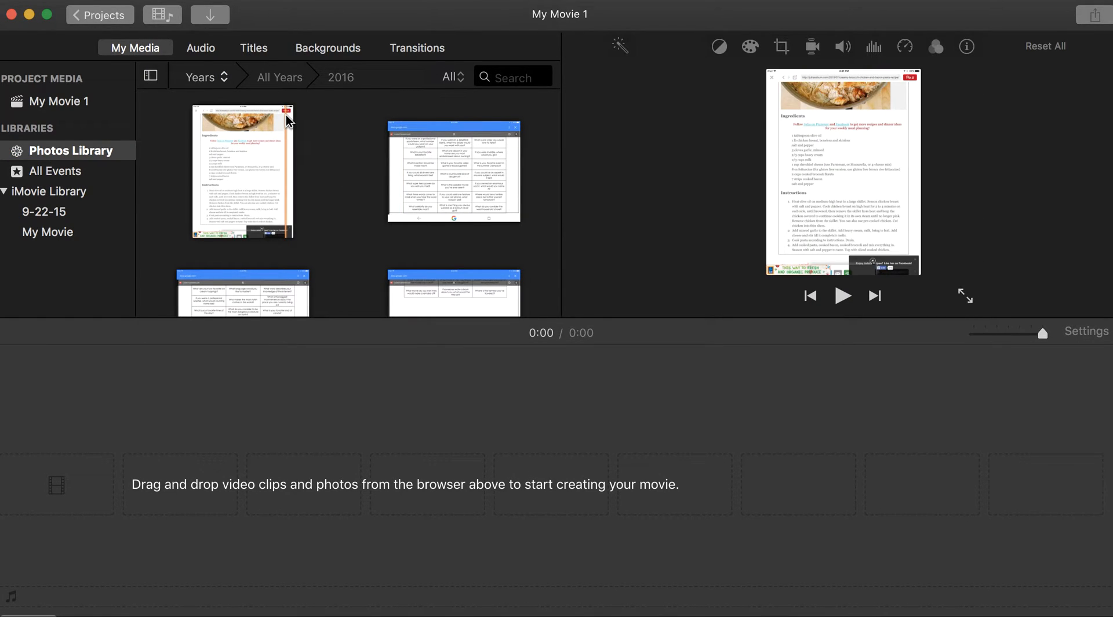
click(200, 47)
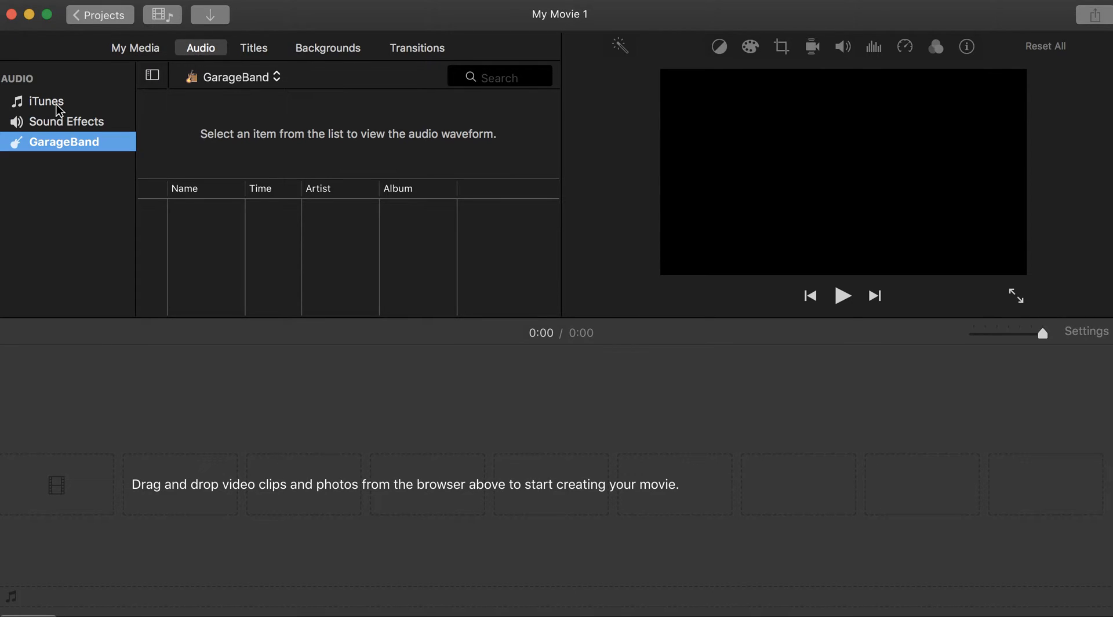
Browse the iTunes, Sound Effects and GarageBand audio sources, ending on the iTunes songs list
click(47, 100)
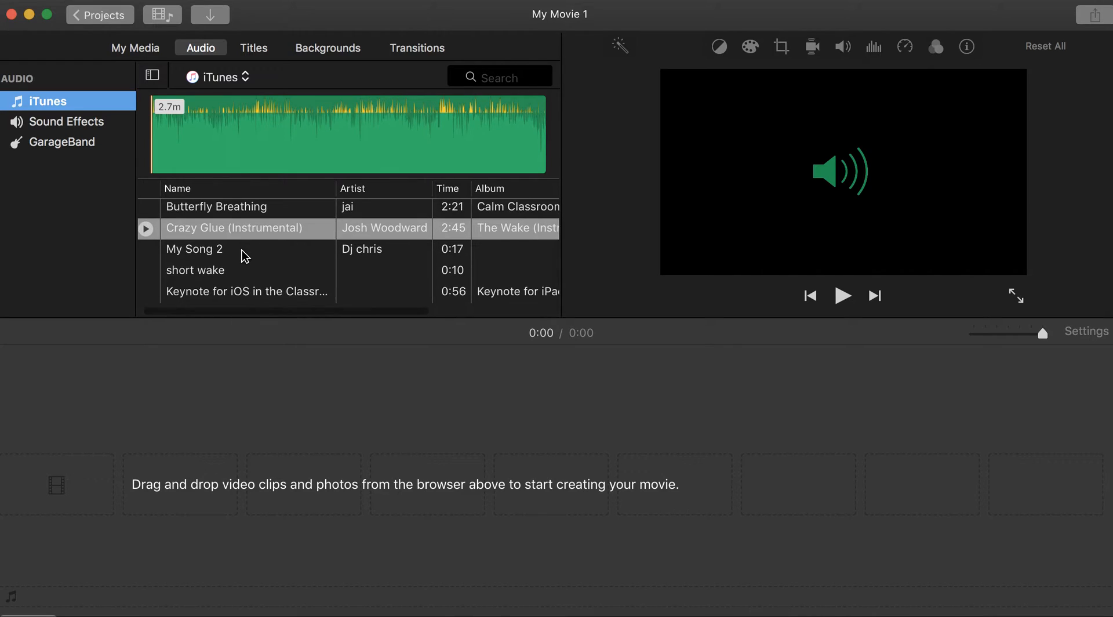
click(71, 121)
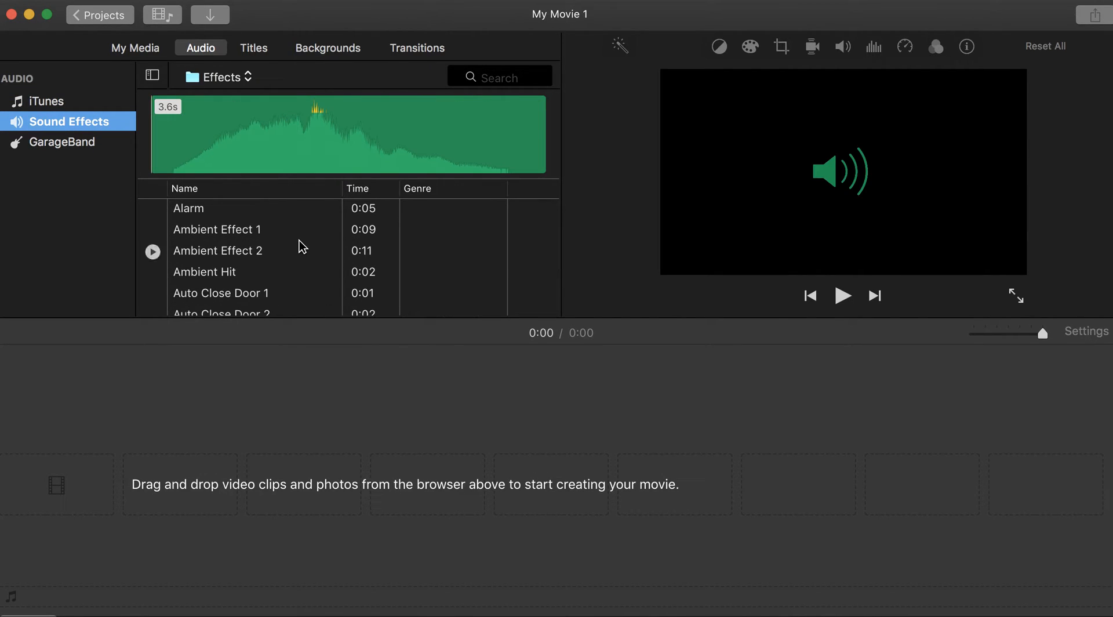
scroll(down, 3)
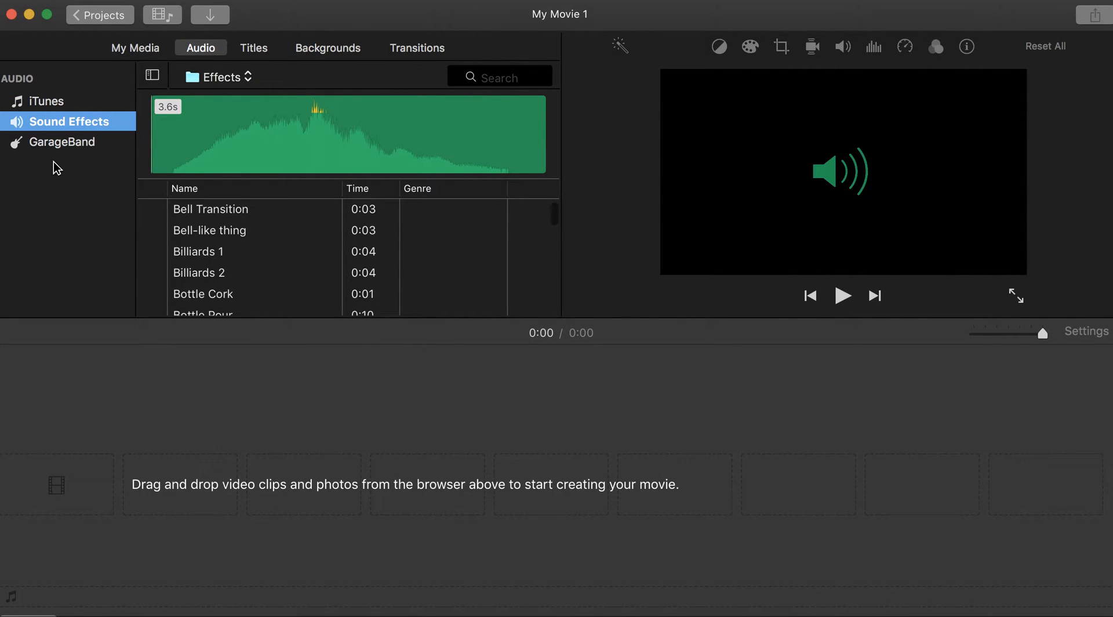
click(64, 141)
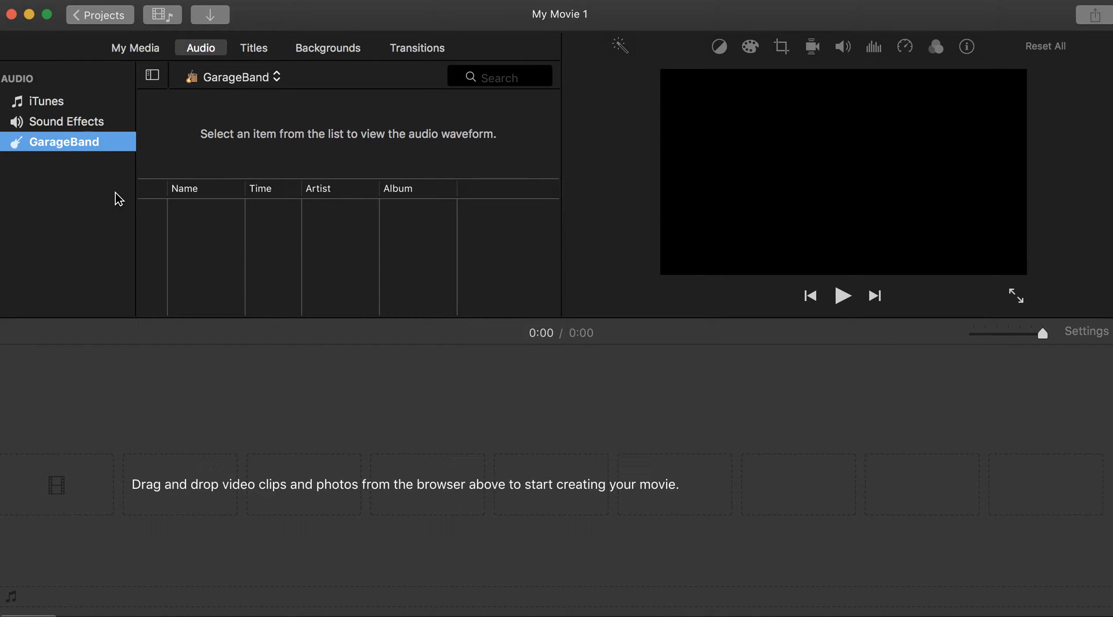
mouse_move(73, 134)
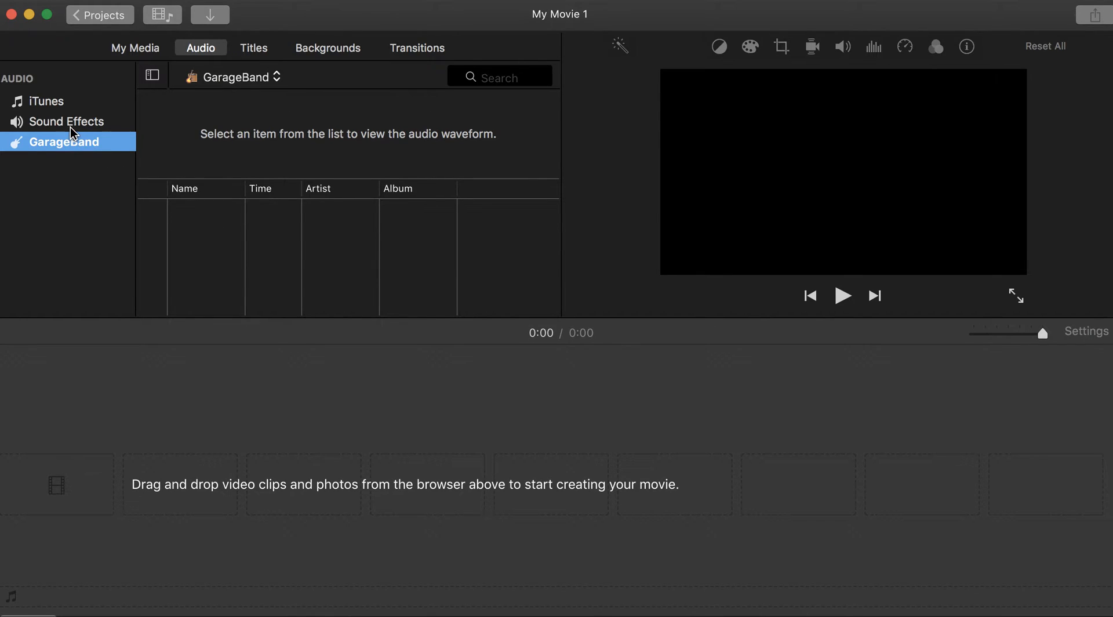
click(46, 101)
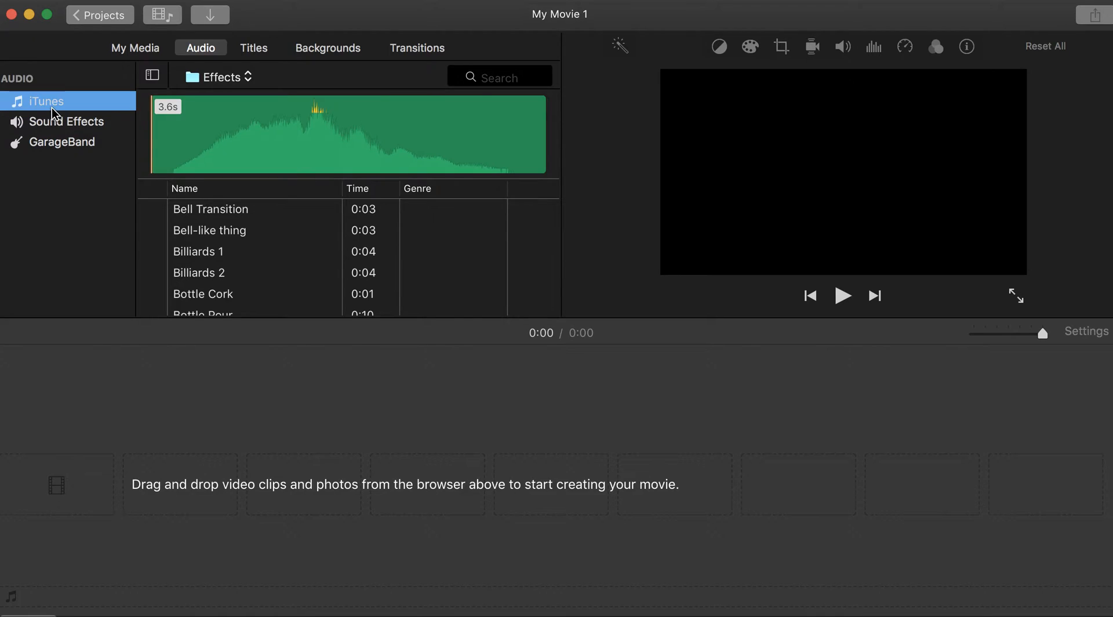
click(46, 101)
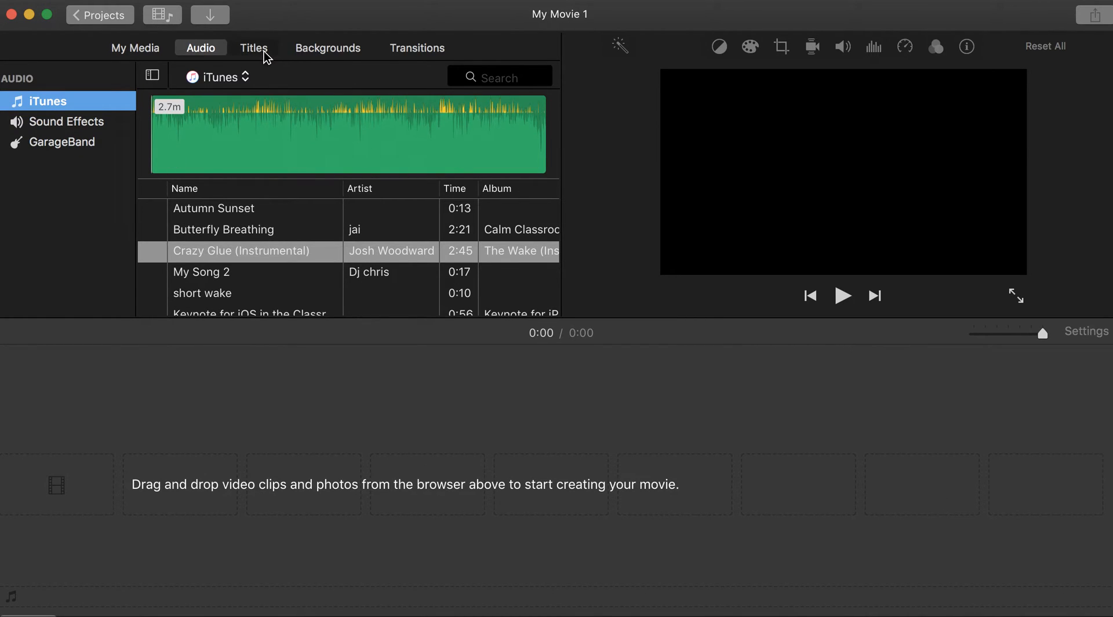
Browse the Titles gallery and preview the Expand title style
click(254, 47)
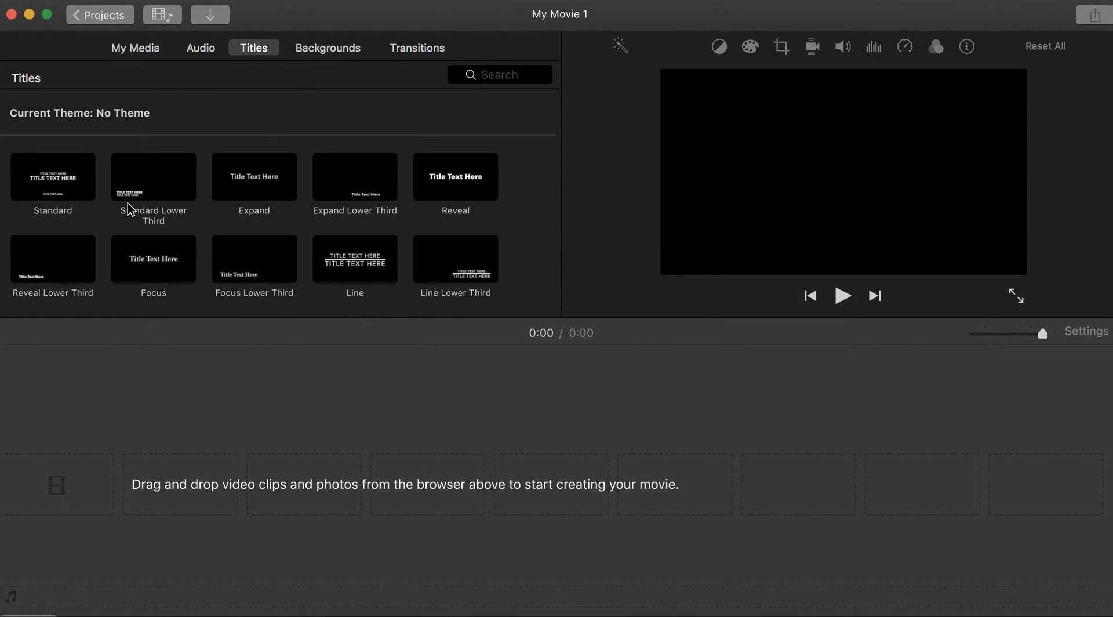
scroll(down, 3)
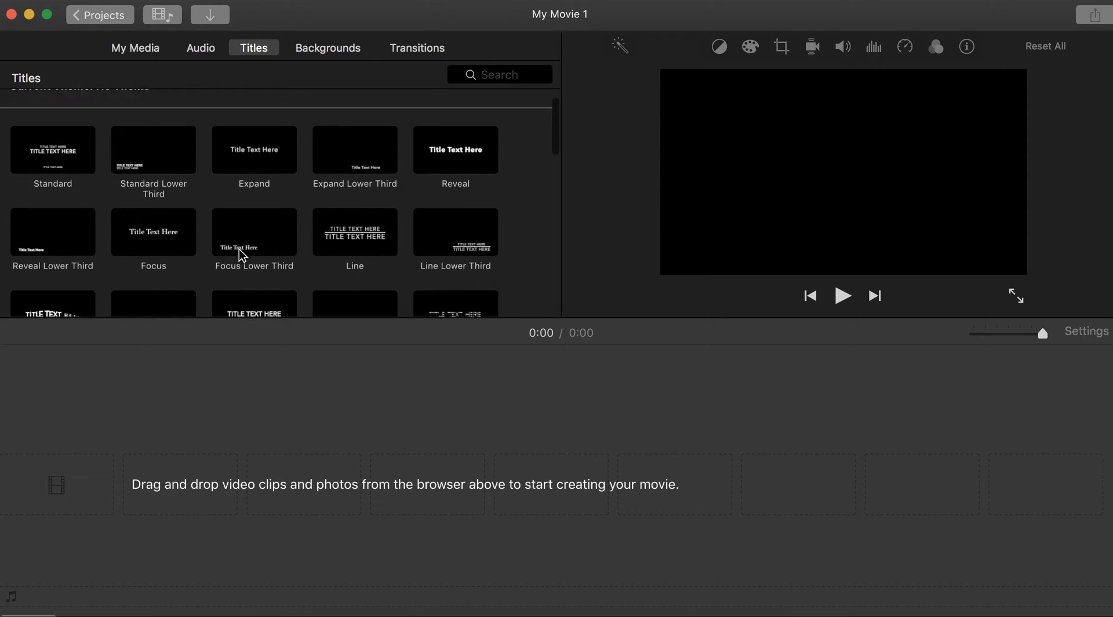
scroll(down, 3)
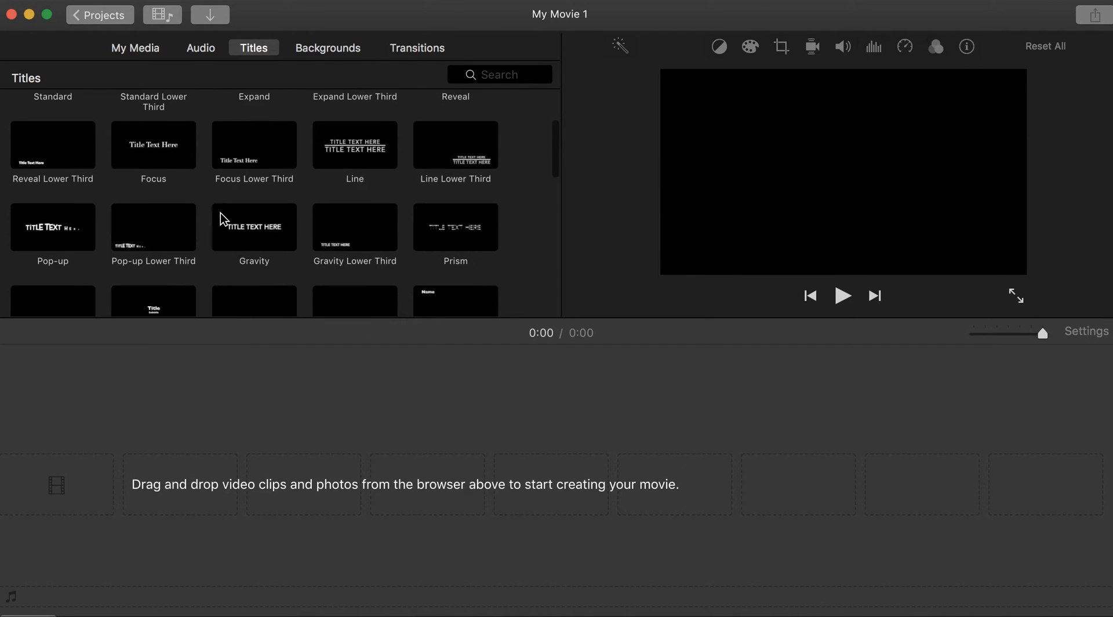
mouse_move(284, 226)
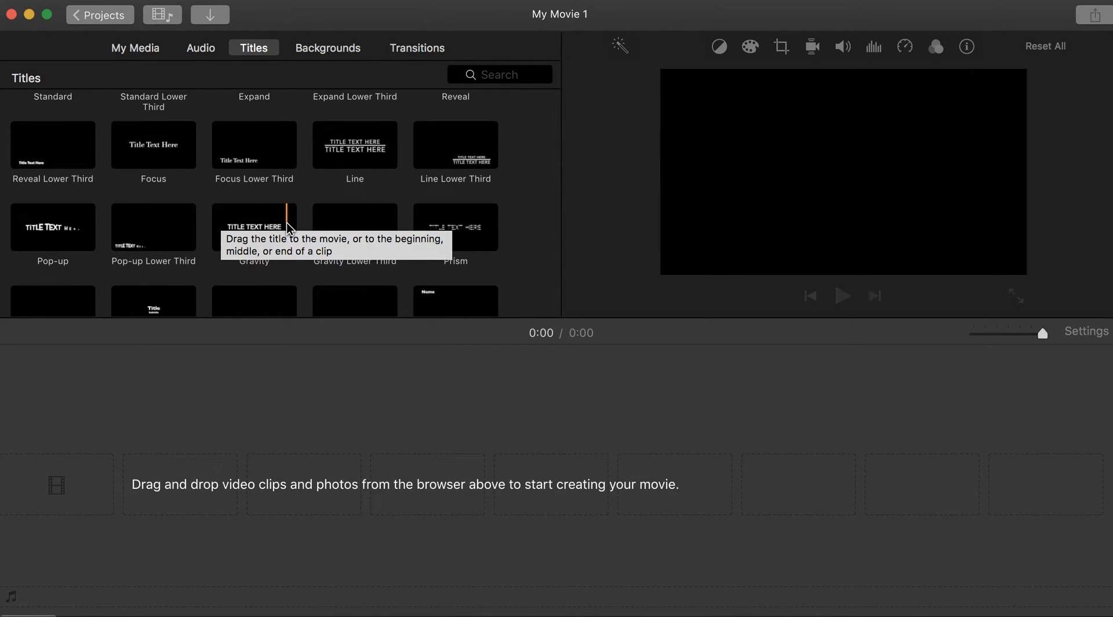
mouse_move(266, 230)
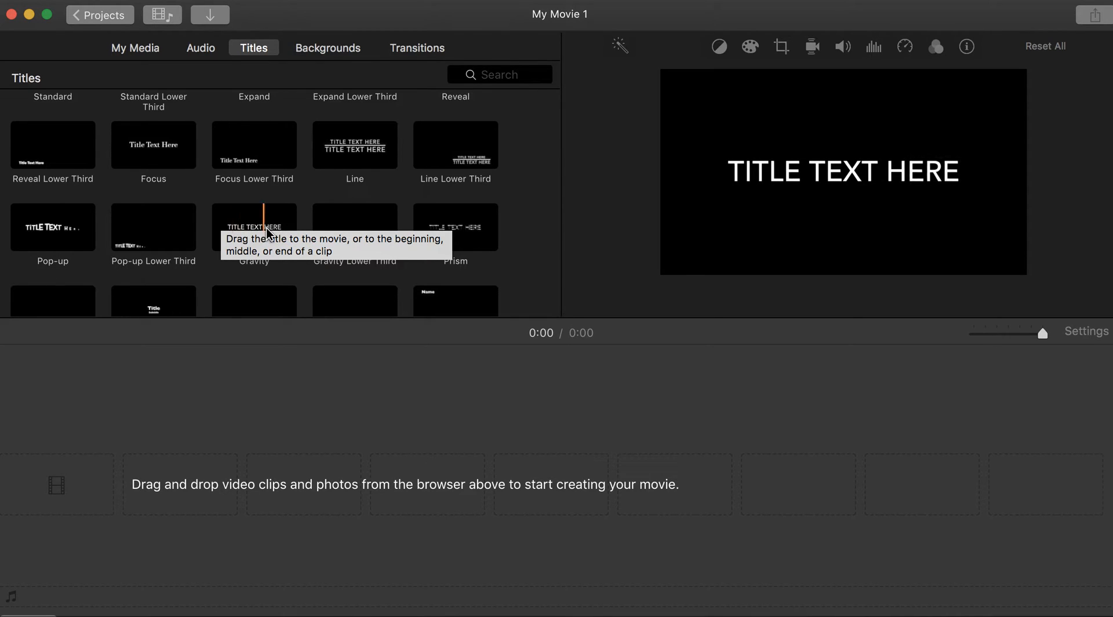
mouse_move(177, 248)
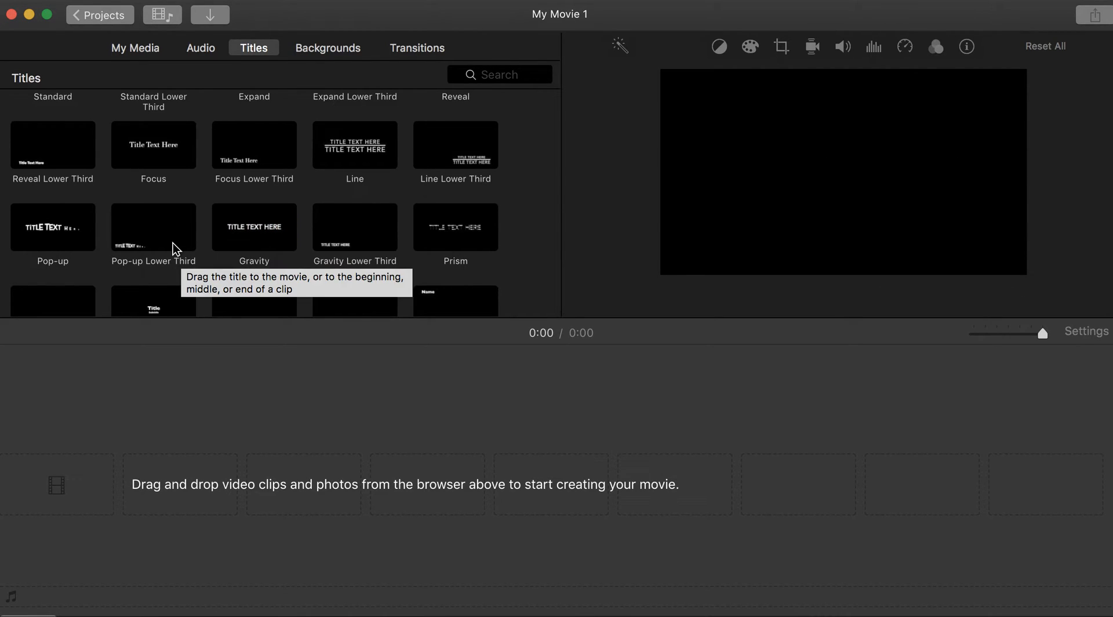
mouse_move(153, 226)
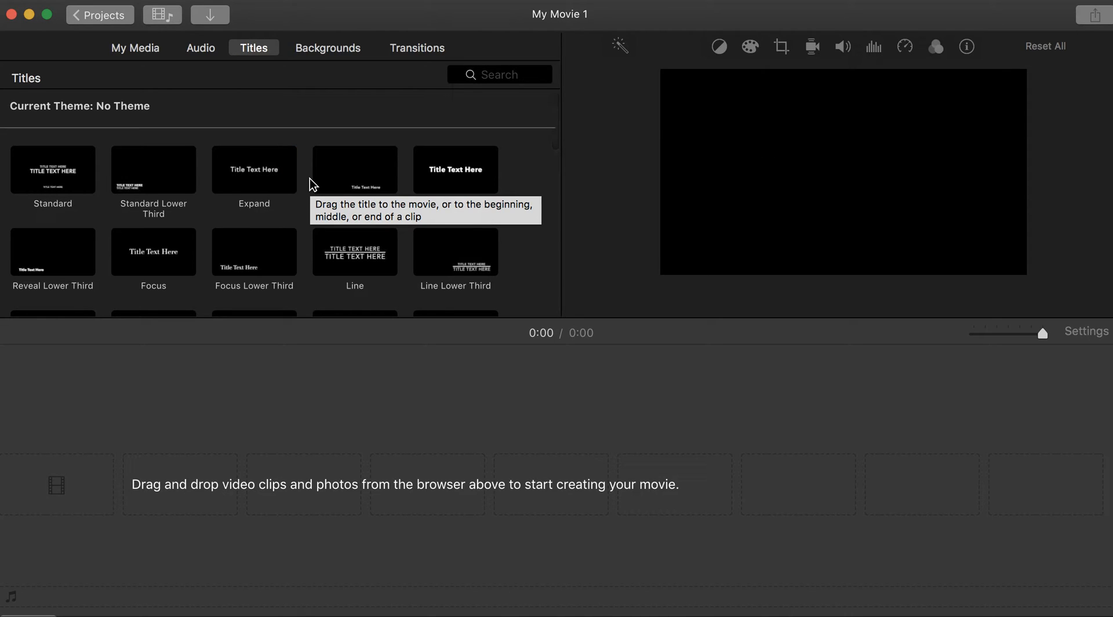
click(254, 170)
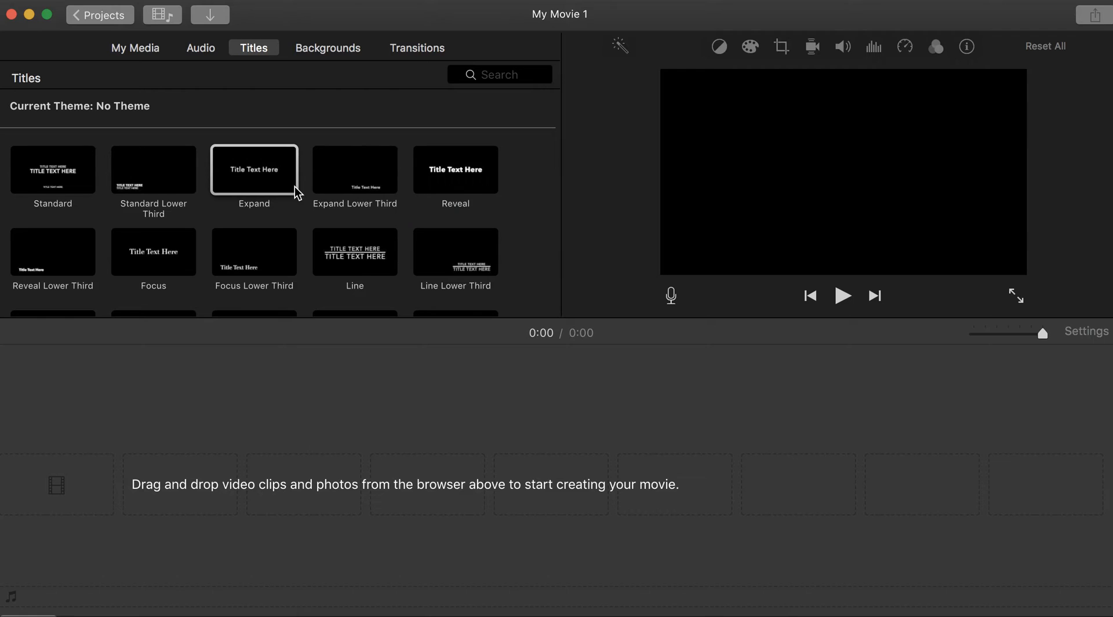
mouse_move(321, 64)
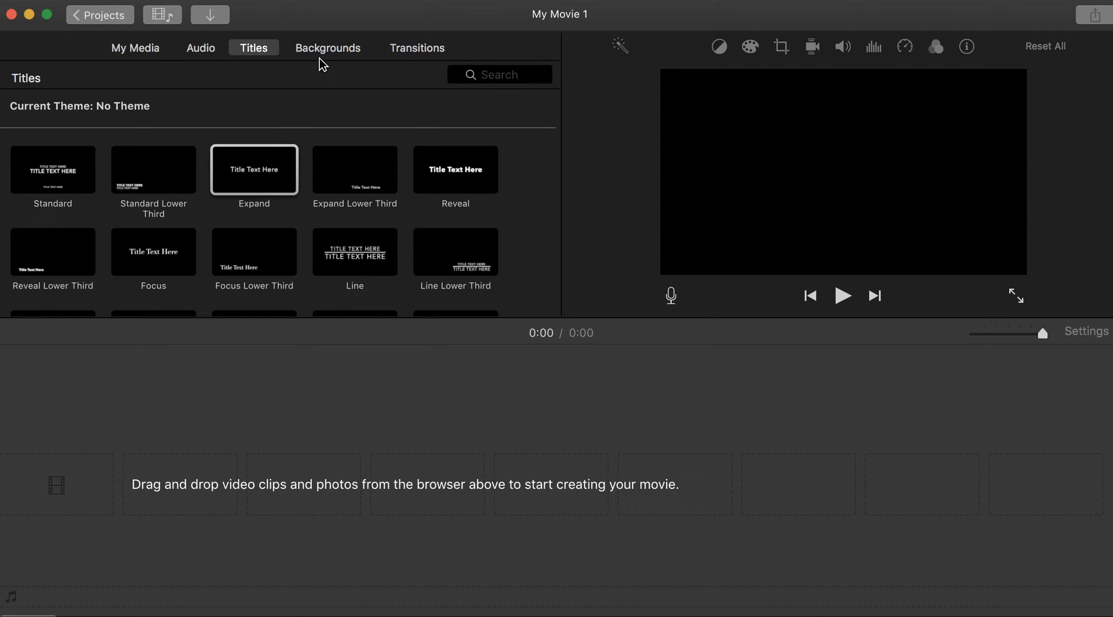
Browse the Maps & Backgrounds collection of globes, maps and solid-colour backdrops
click(327, 47)
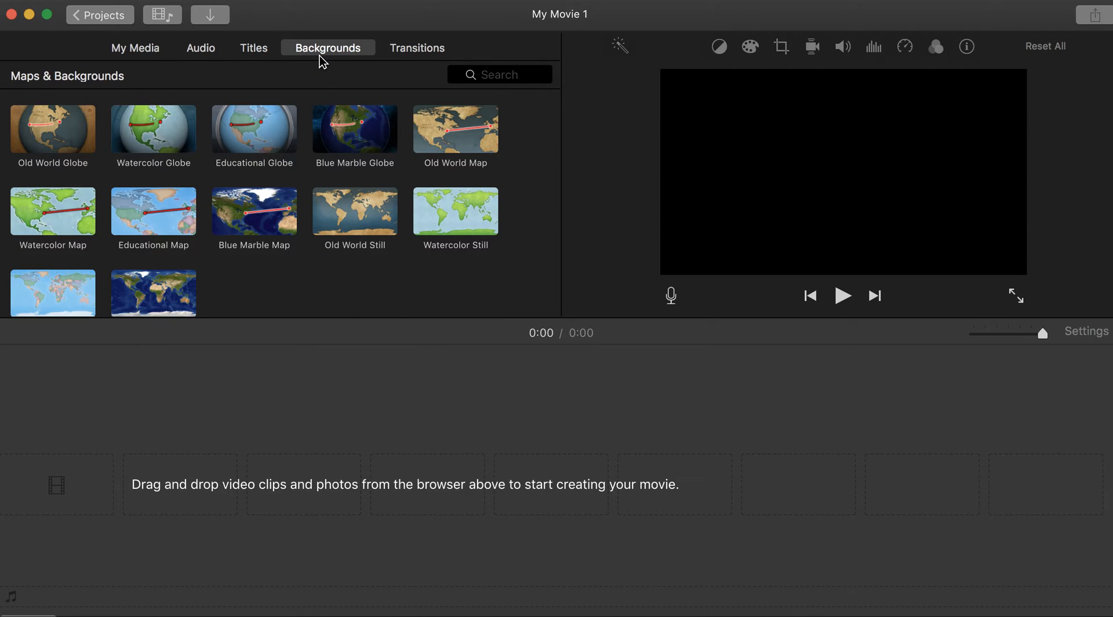
scroll(down, 3)
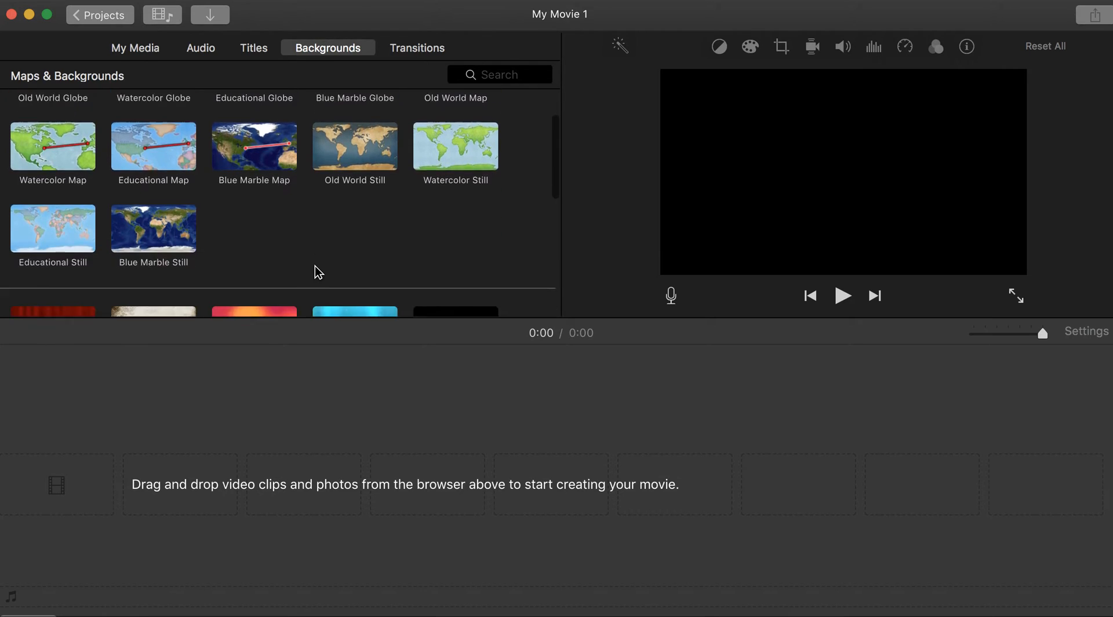
scroll(down, 3)
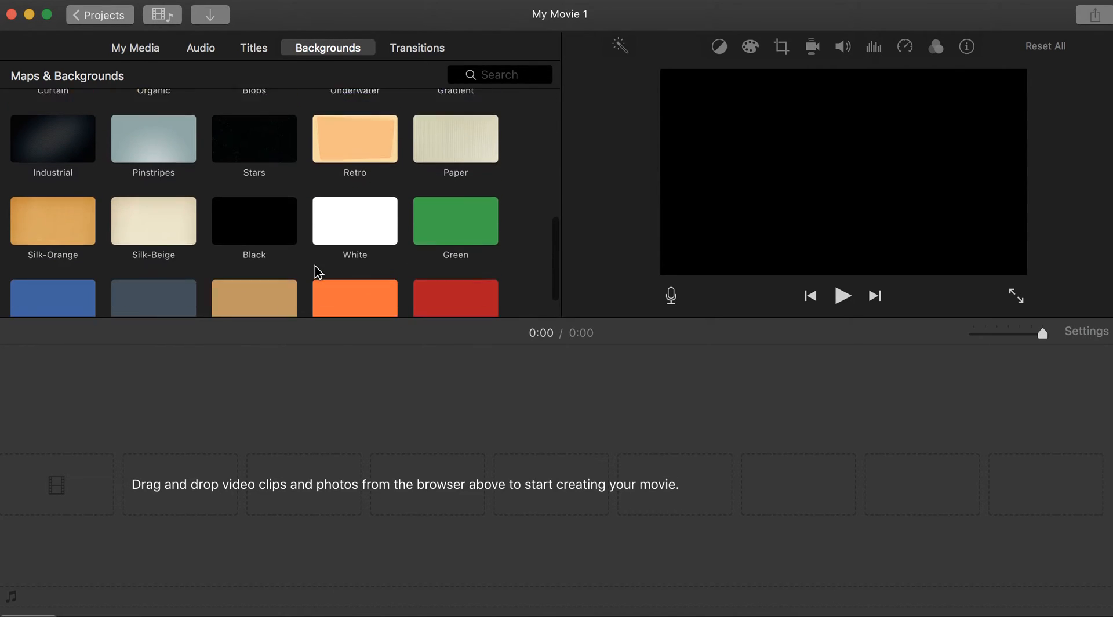
scroll(down, 3)
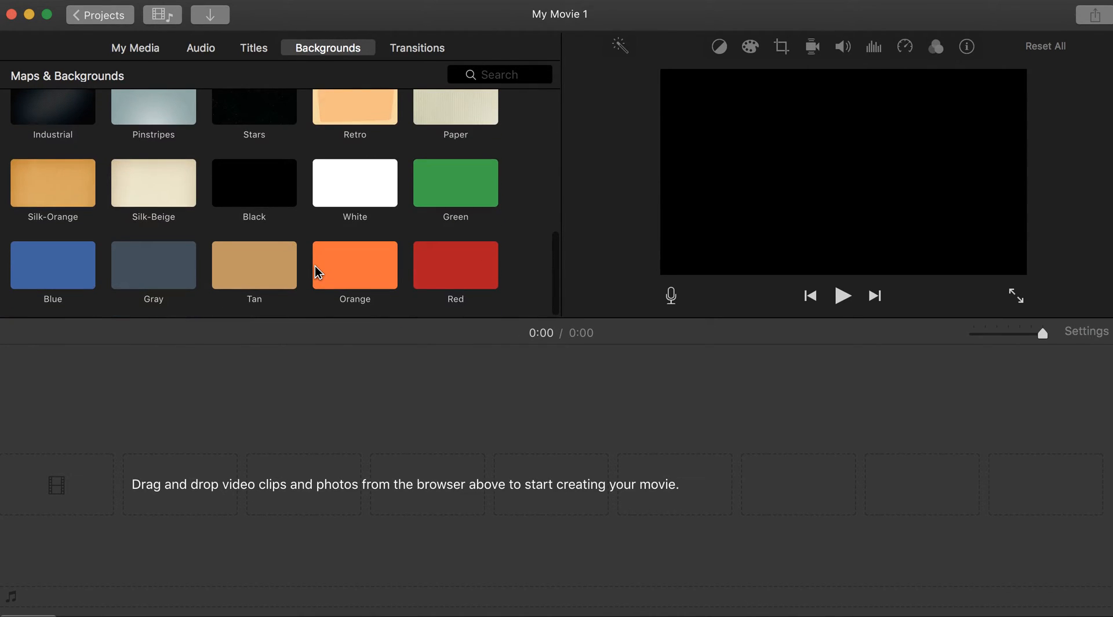
mouse_move(349, 272)
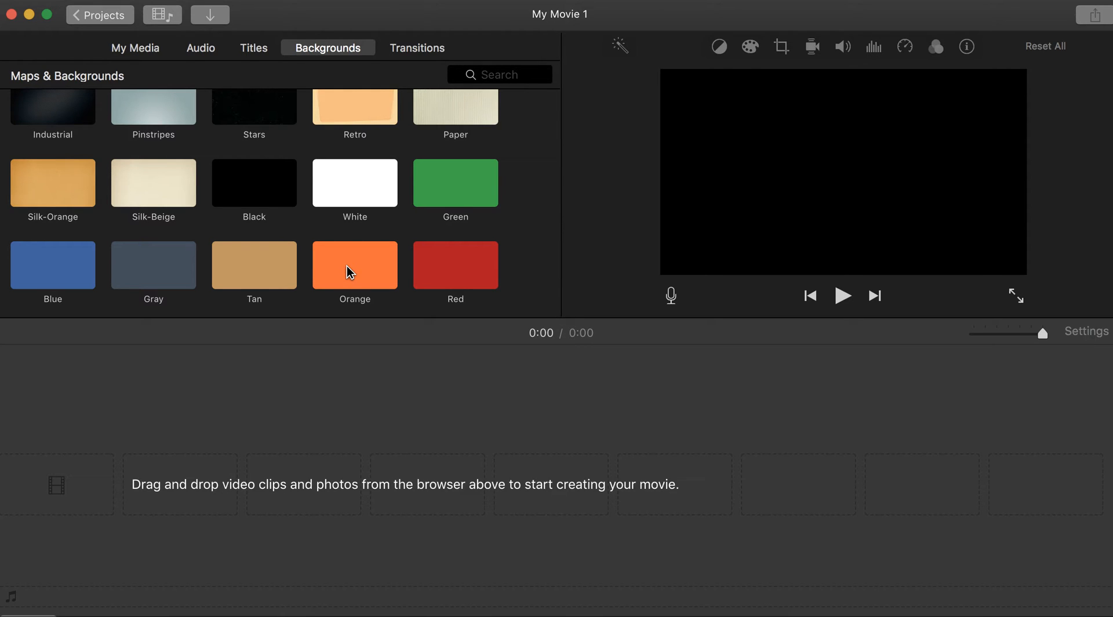
scroll(up, 3)
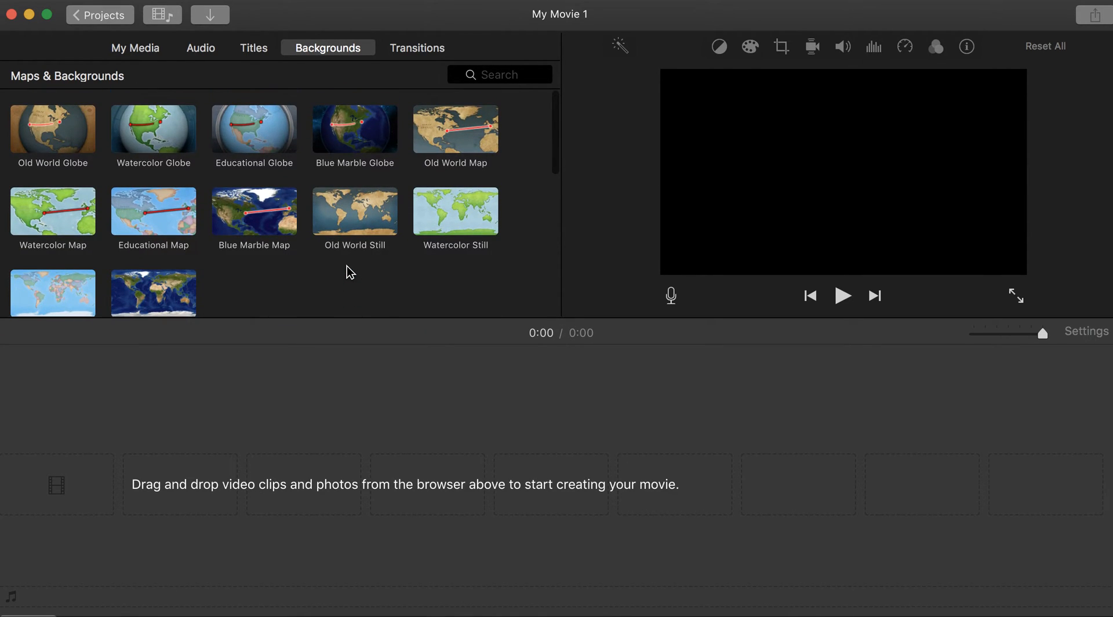
mouse_move(257, 227)
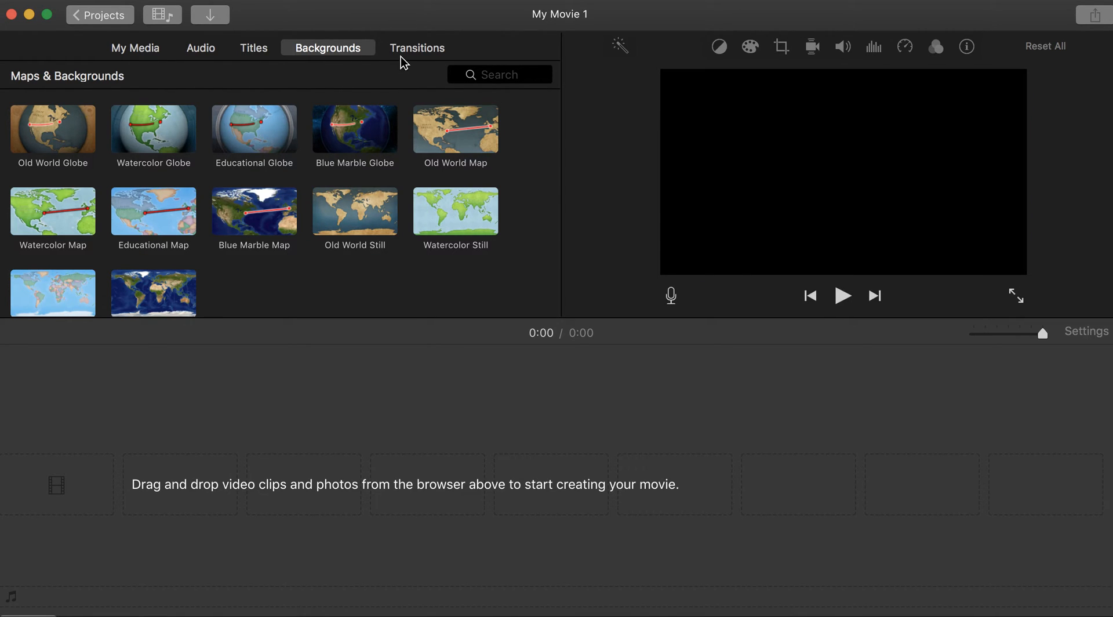
Skim the Transitions collection down to Cross Zoom and Ripple
click(418, 48)
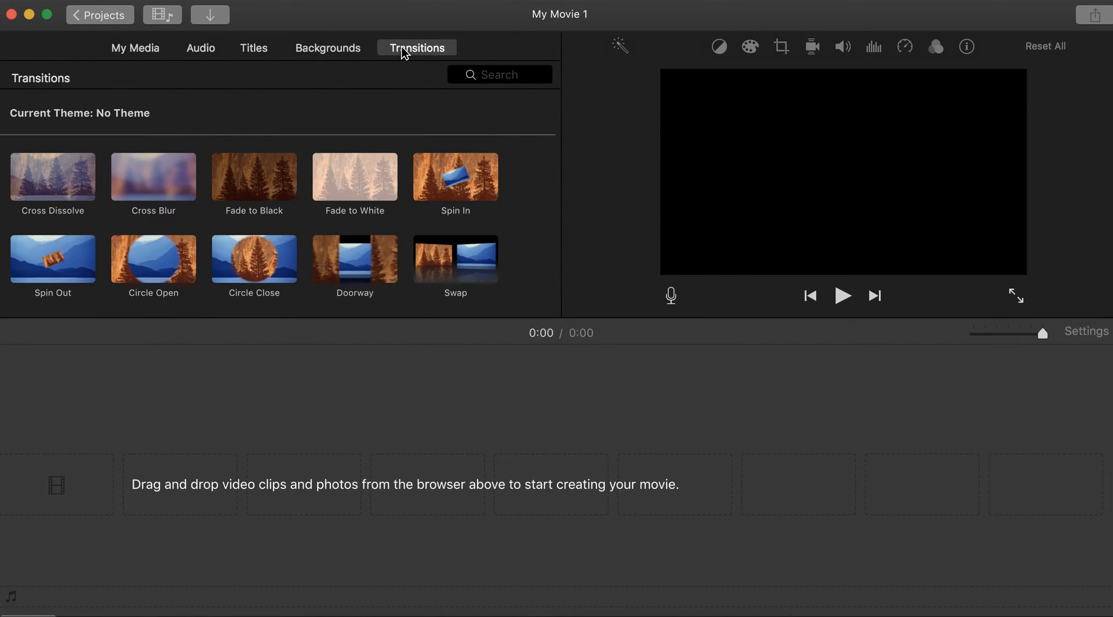
mouse_move(351, 174)
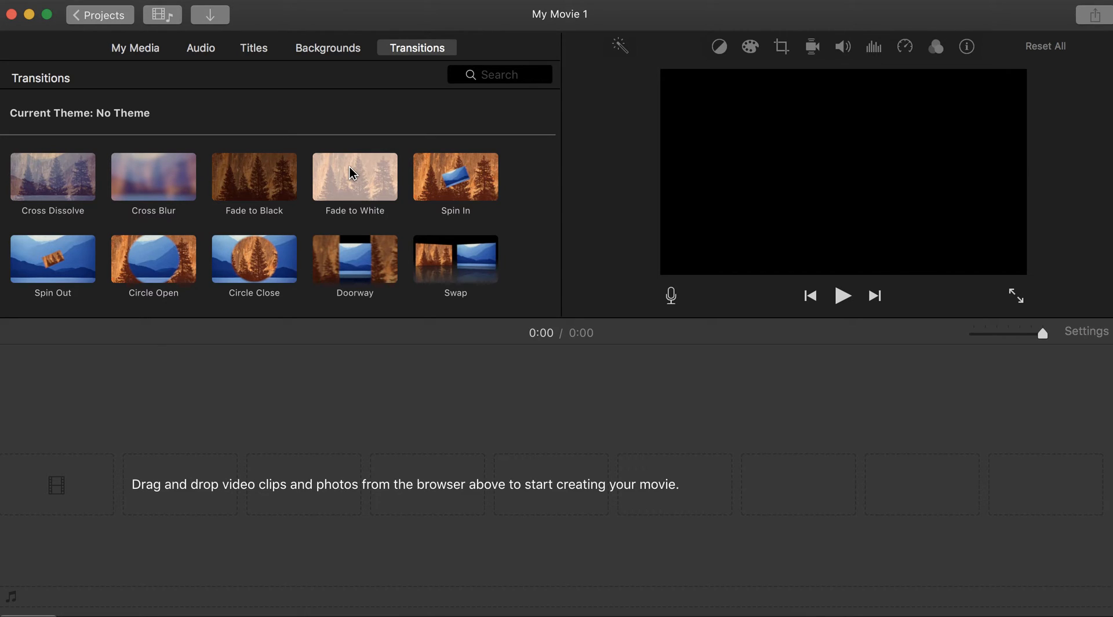
mouse_move(355, 175)
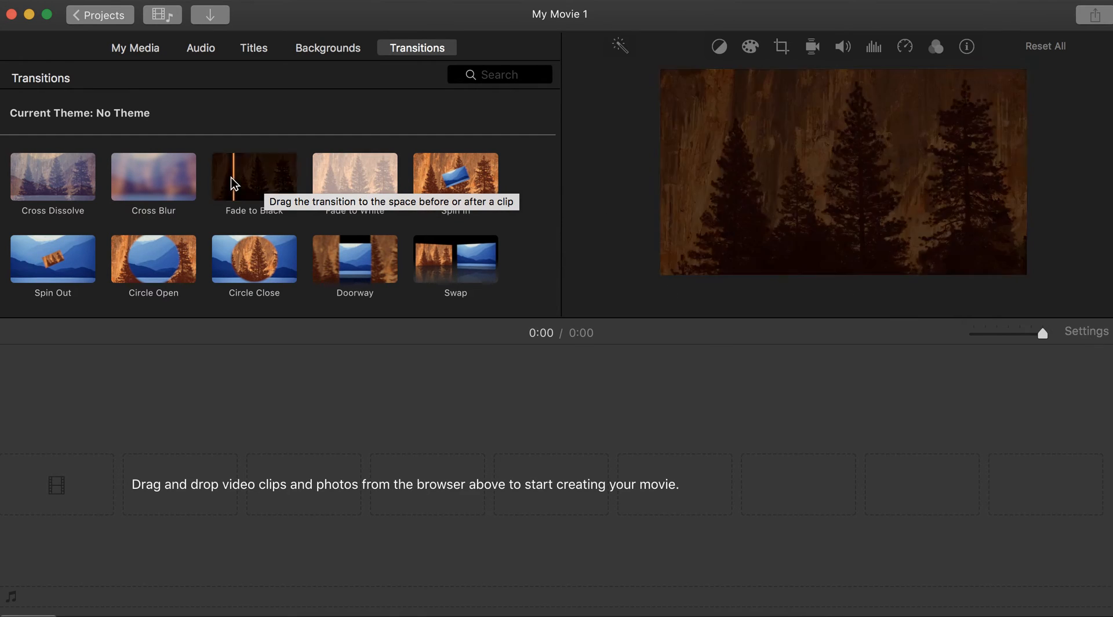
mouse_move(153, 176)
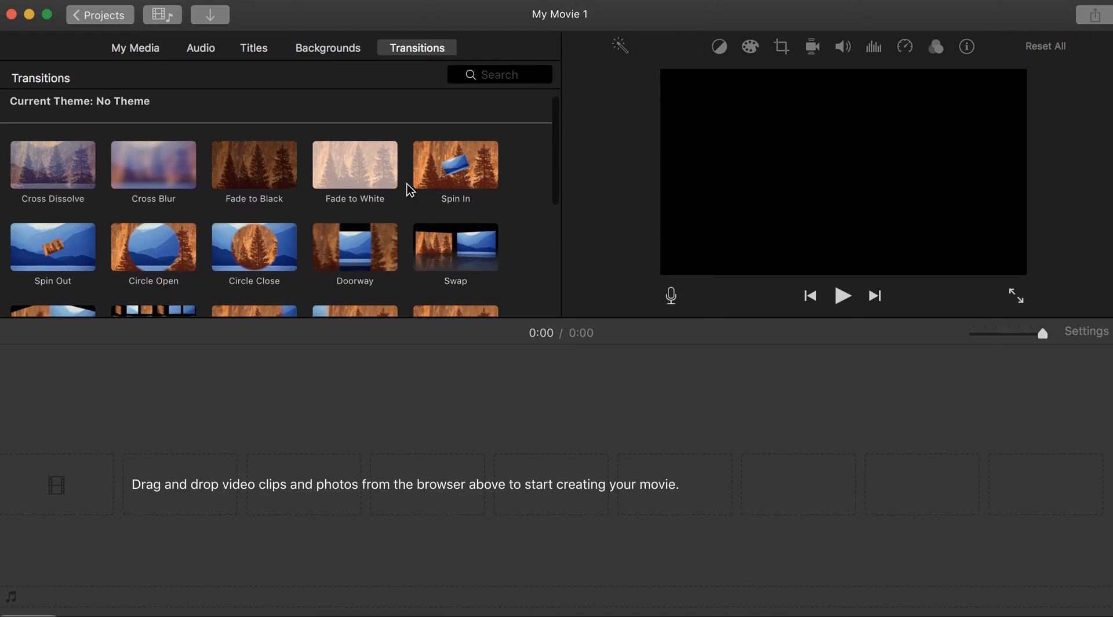
scroll(down, 3)
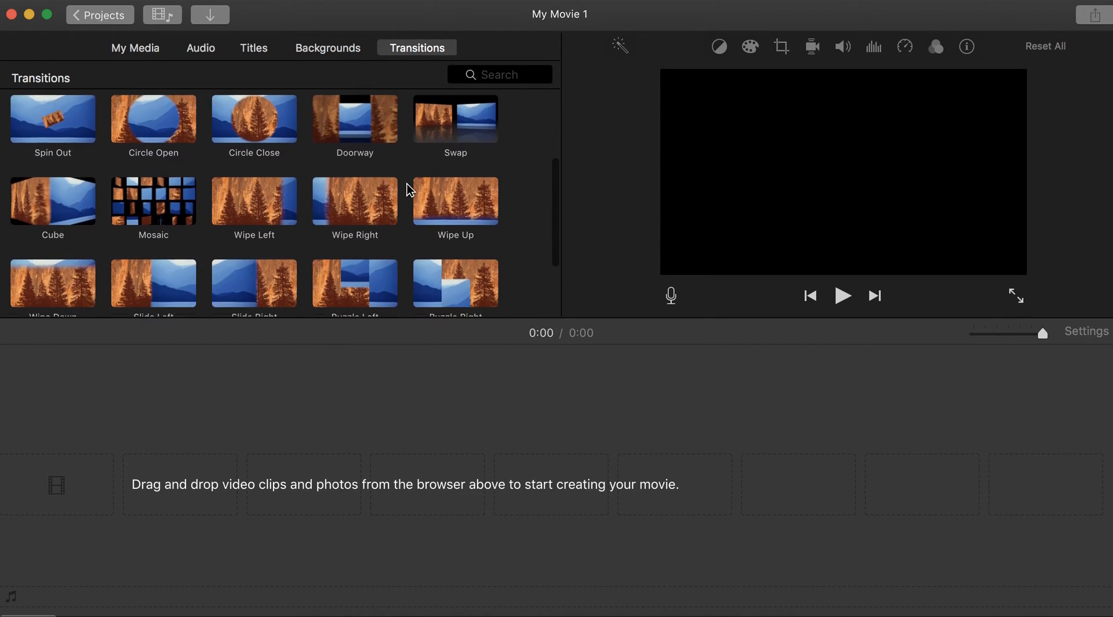
scroll(down, 3)
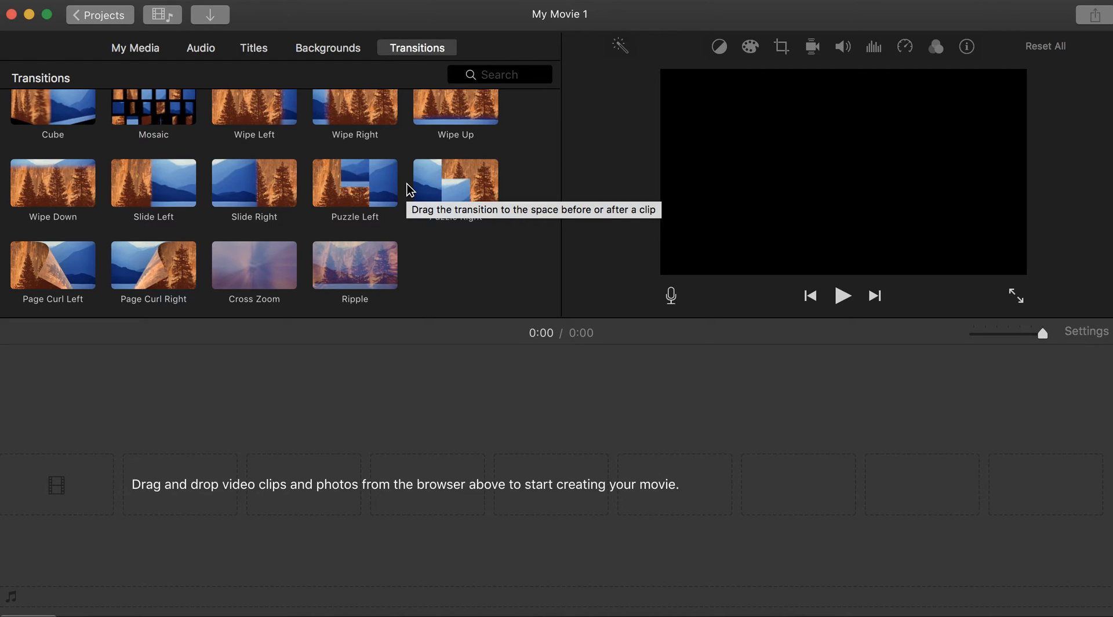
mouse_move(137, 69)
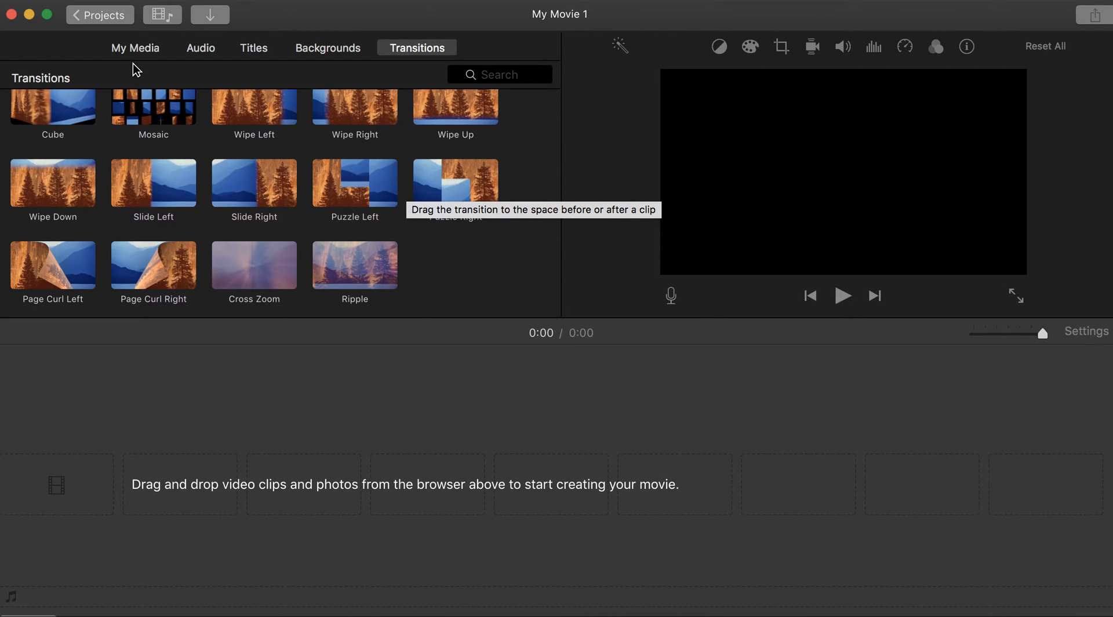
Return to My Media and add the road image to the timeline as a 4-second clip
click(135, 48)
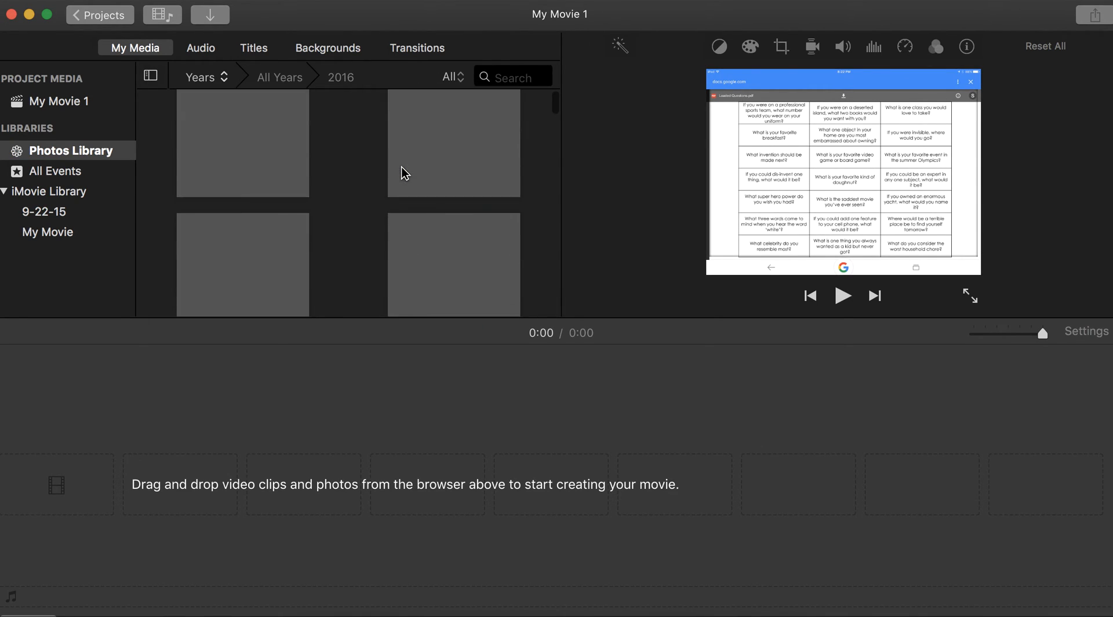
scroll(up, 3)
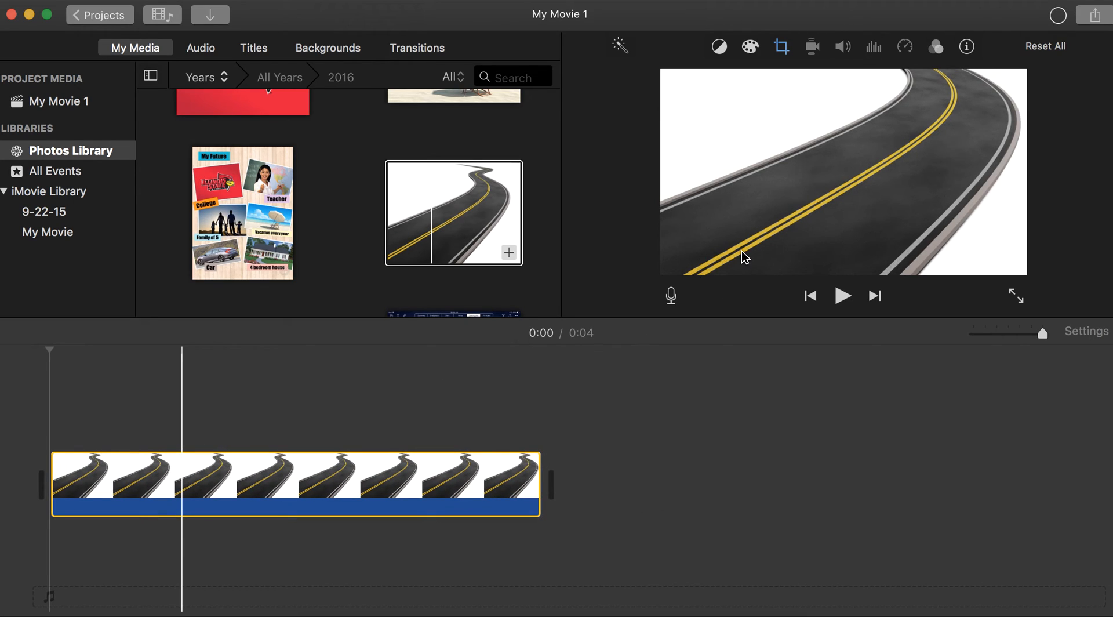
mouse_move(688, 69)
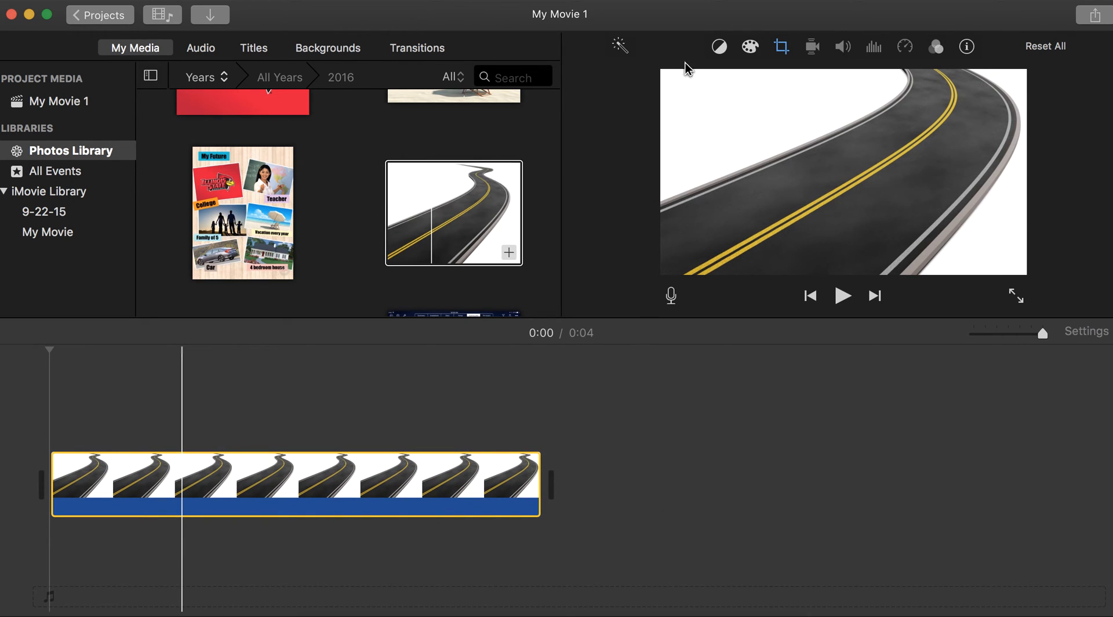
mouse_move(911, 68)
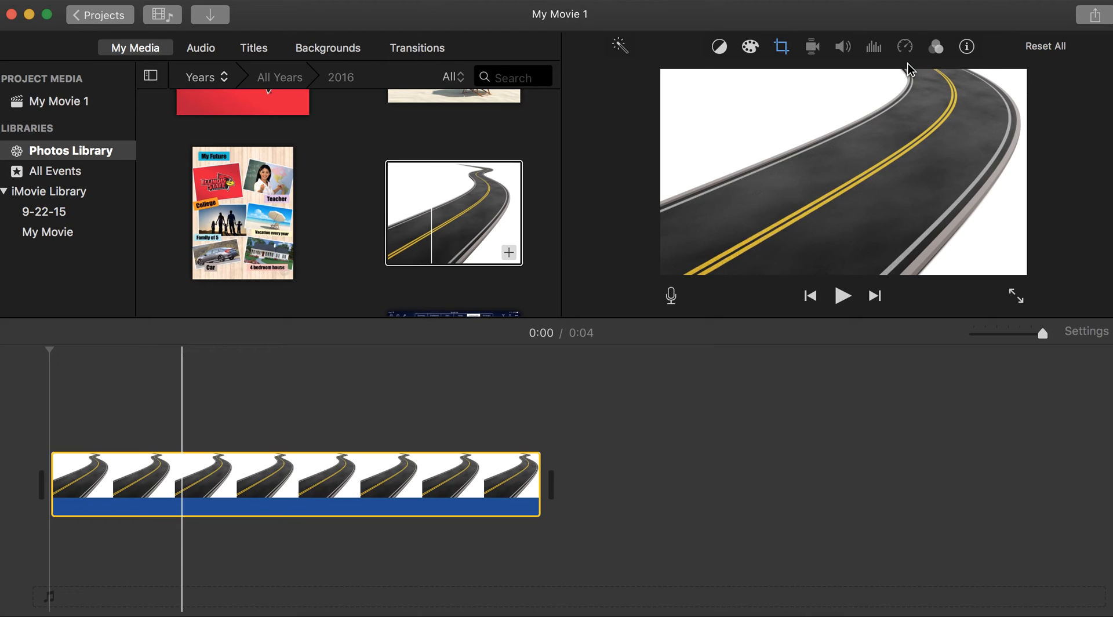
Show the road clip's colour correction and colour balance choices (Auto, Match Color, White Balance, Skin Tone Balance)
click(749, 47)
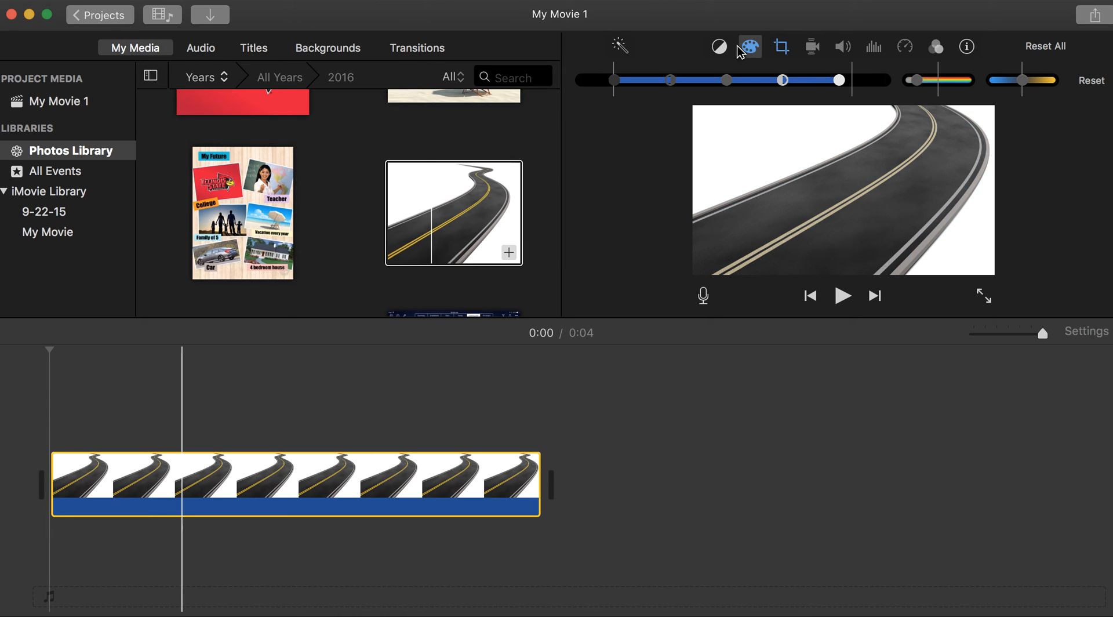
click(718, 47)
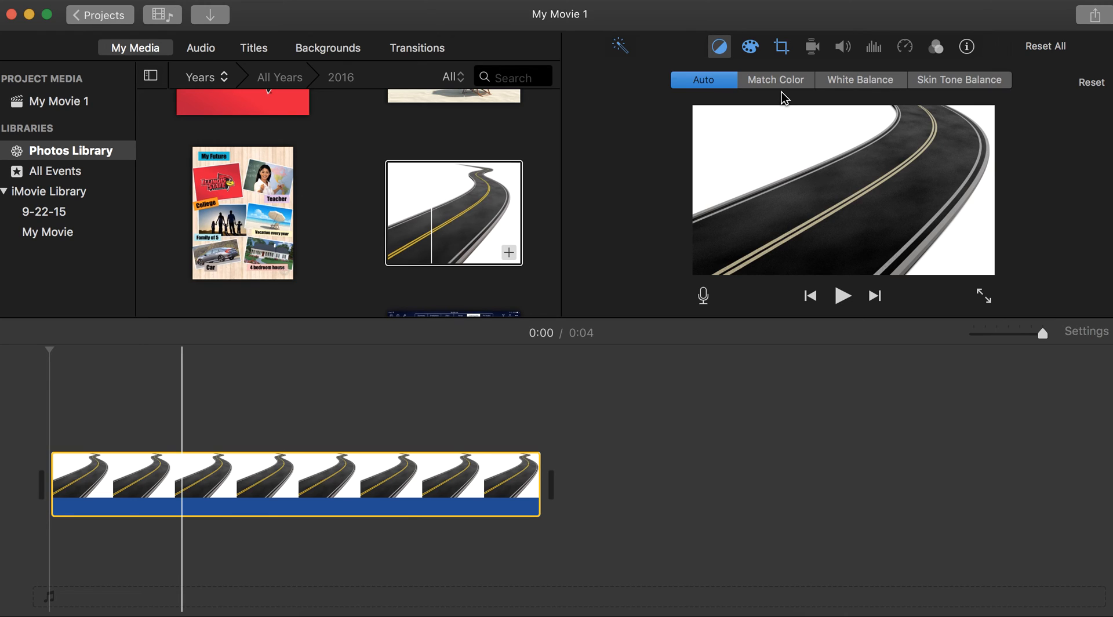
Activate Match Color so a reference frame appears beside the road clip
click(775, 79)
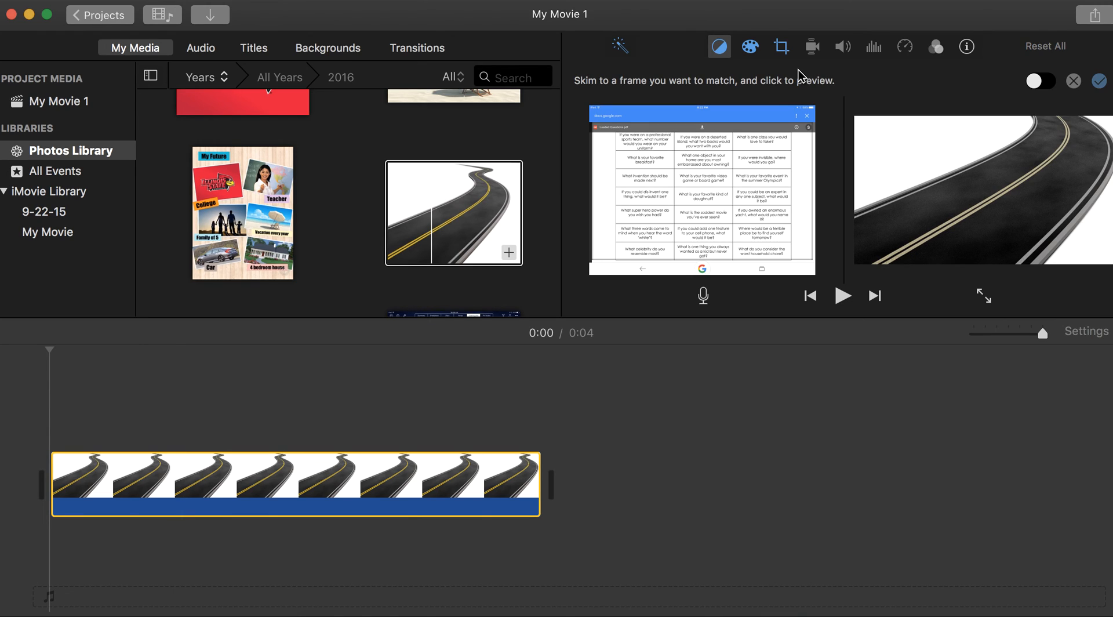
mouse_move(862, 204)
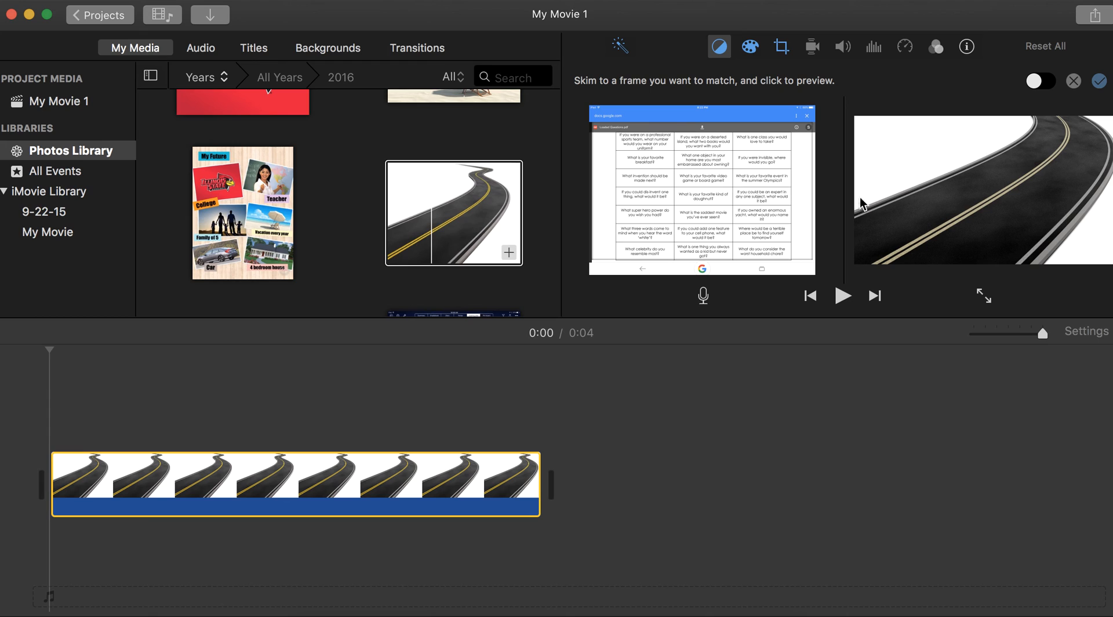
mouse_move(911, 58)
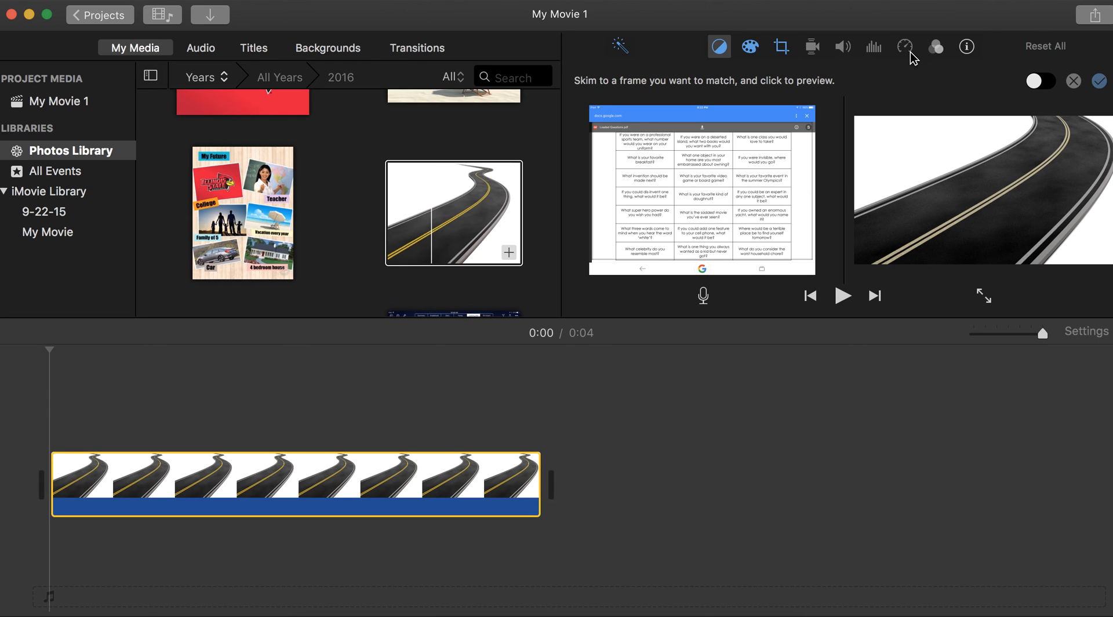